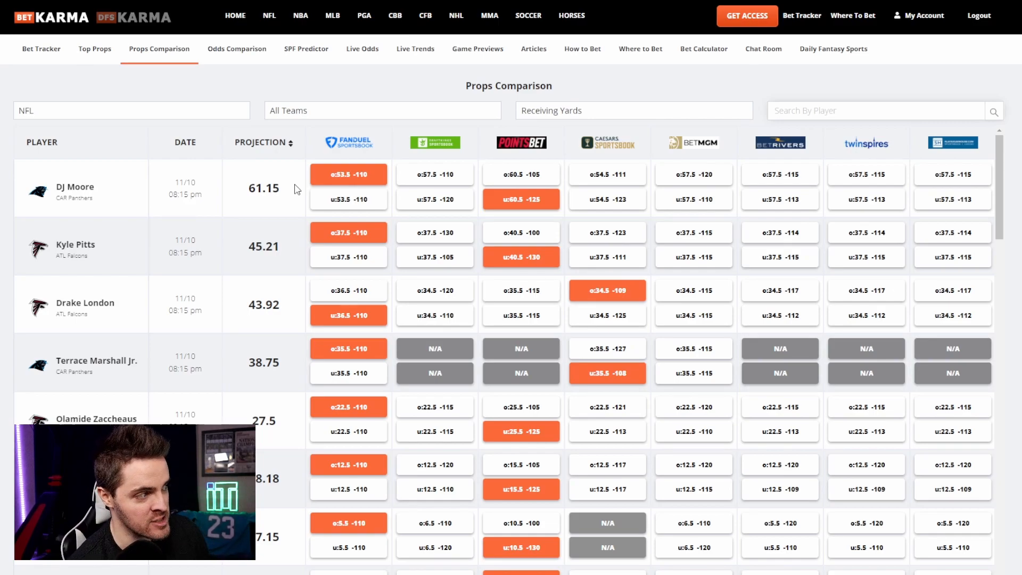
Switch the props comparison from NFL Receiving Yards to NBA Points
click(633, 110)
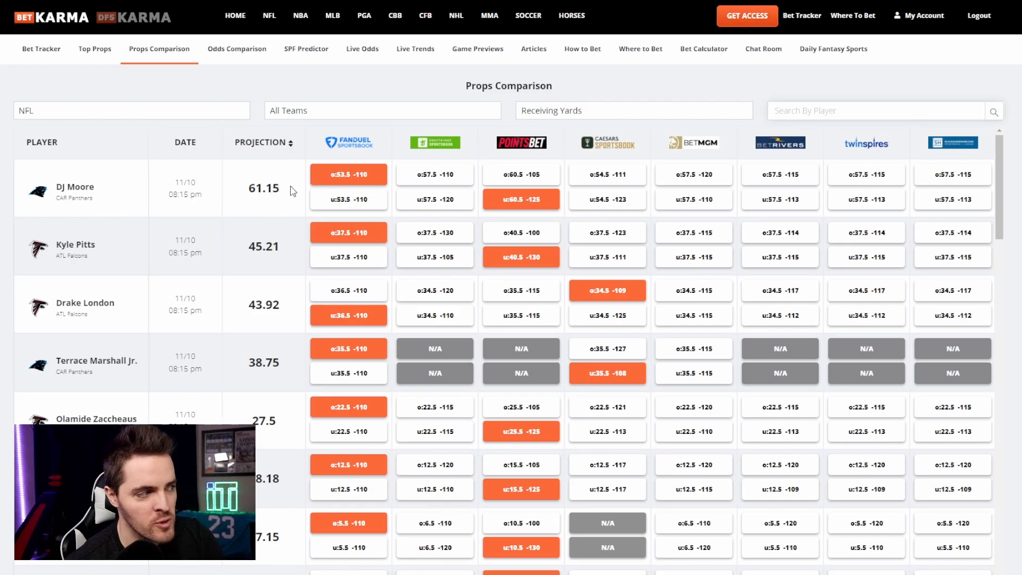
mouse_move(435, 175)
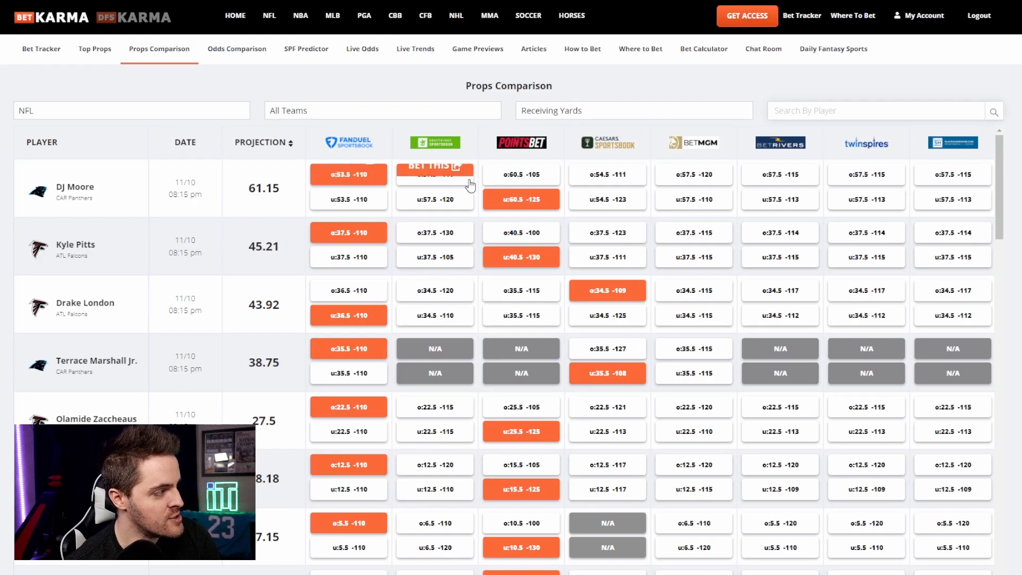
mouse_move(851, 160)
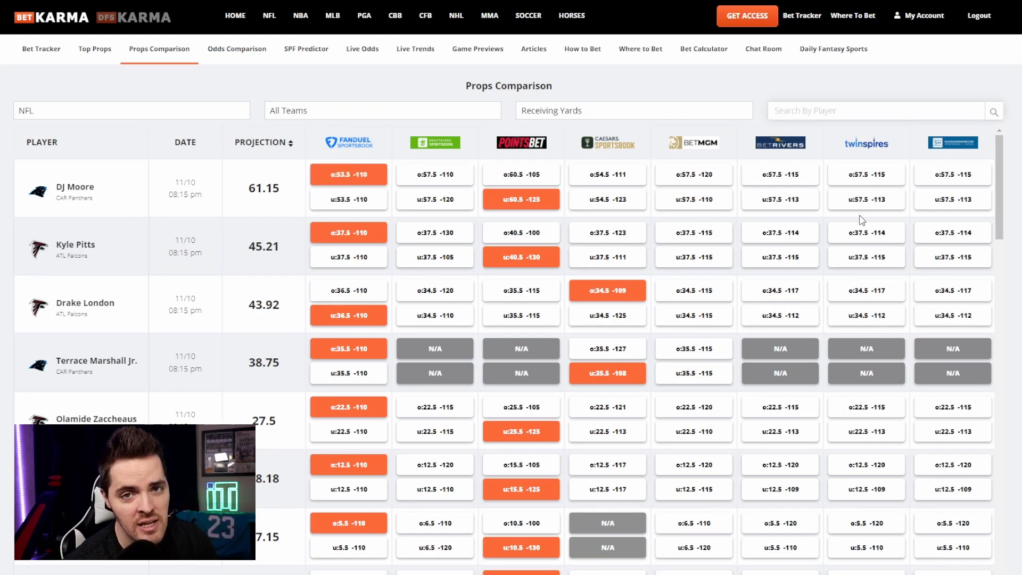
mouse_move(435, 232)
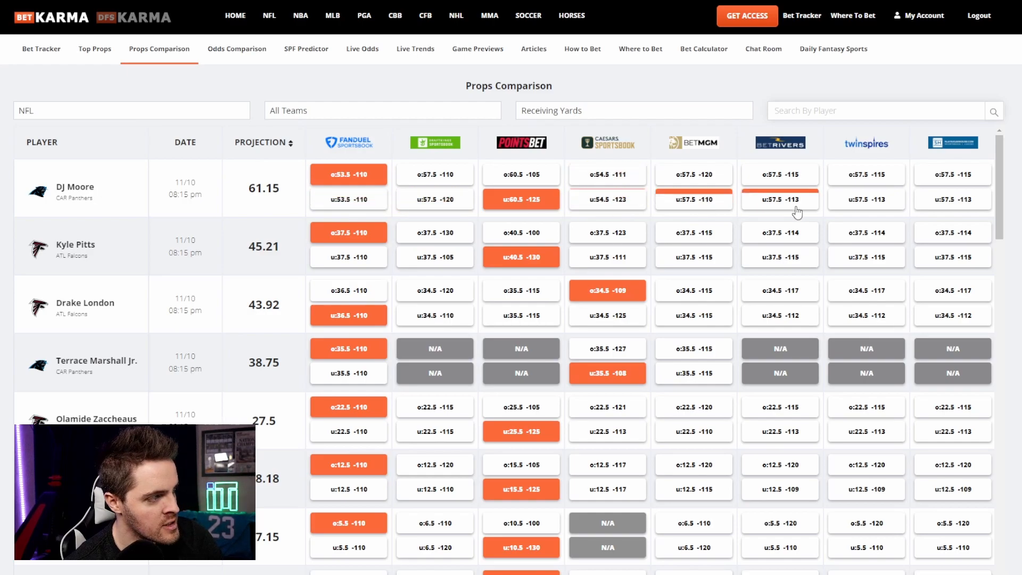
mouse_move(518, 219)
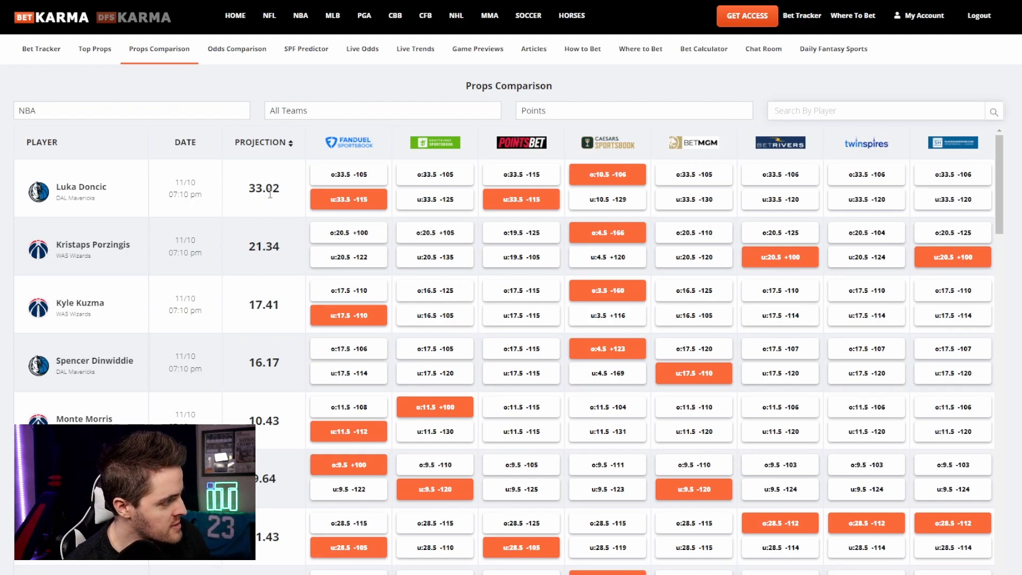
double_click(264, 189)
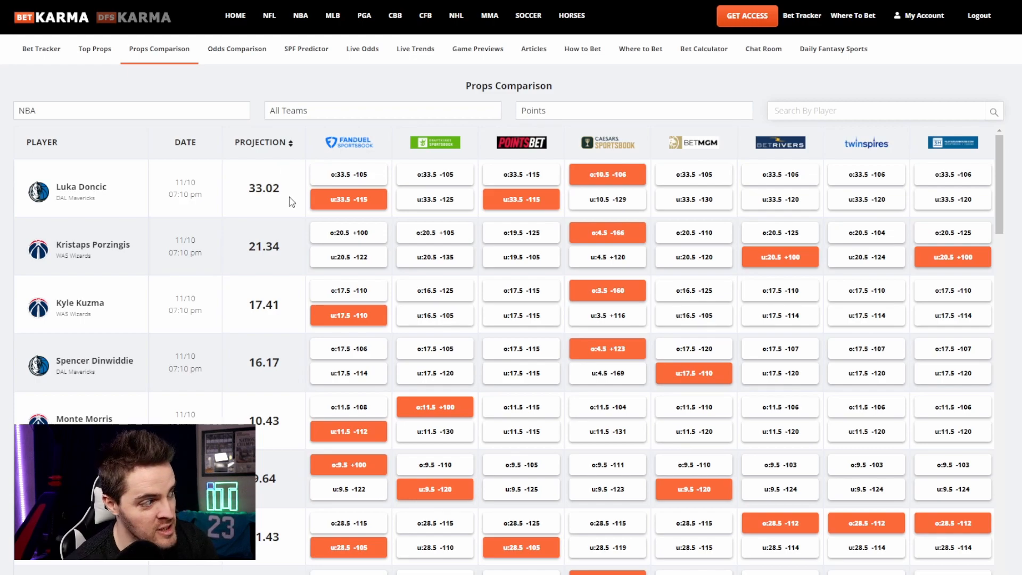
double_click(264, 188)
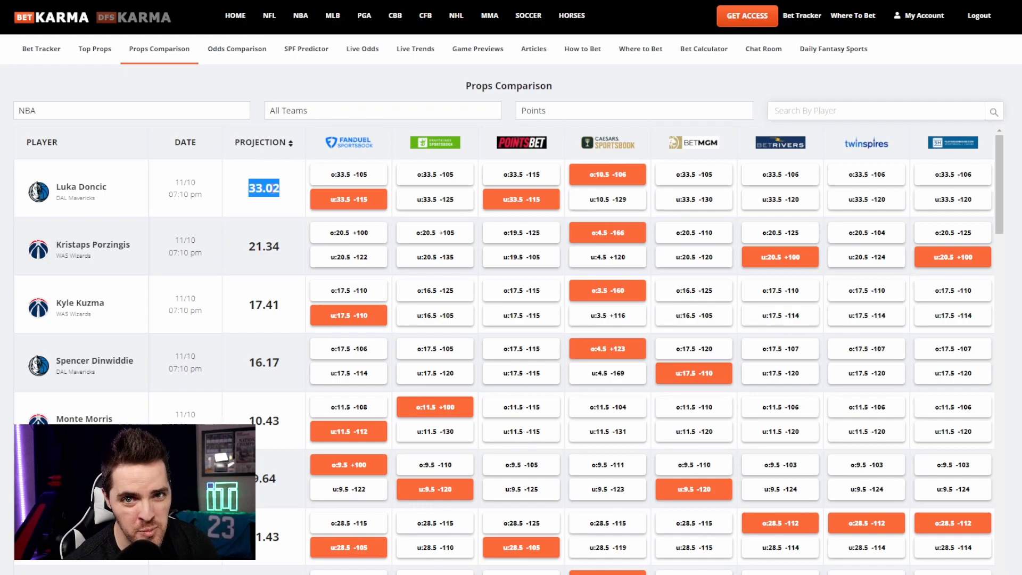
mouse_move(521, 199)
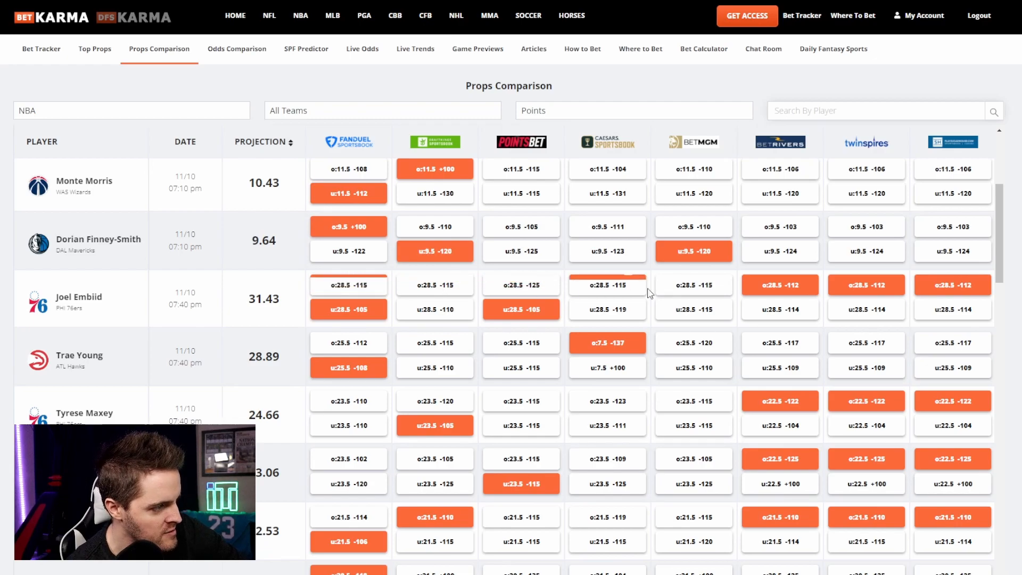
mouse_move(788, 301)
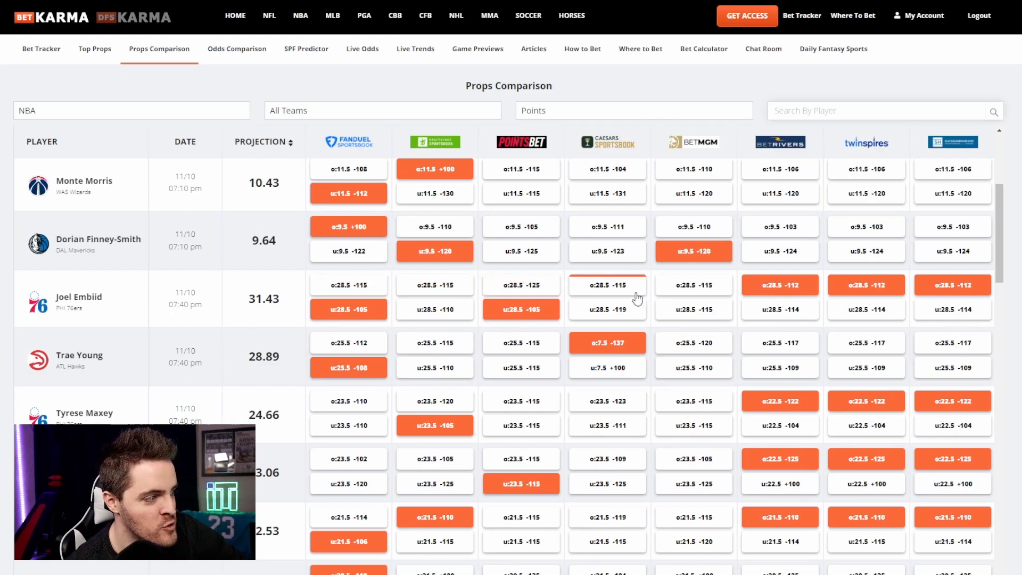
mouse_move(348, 285)
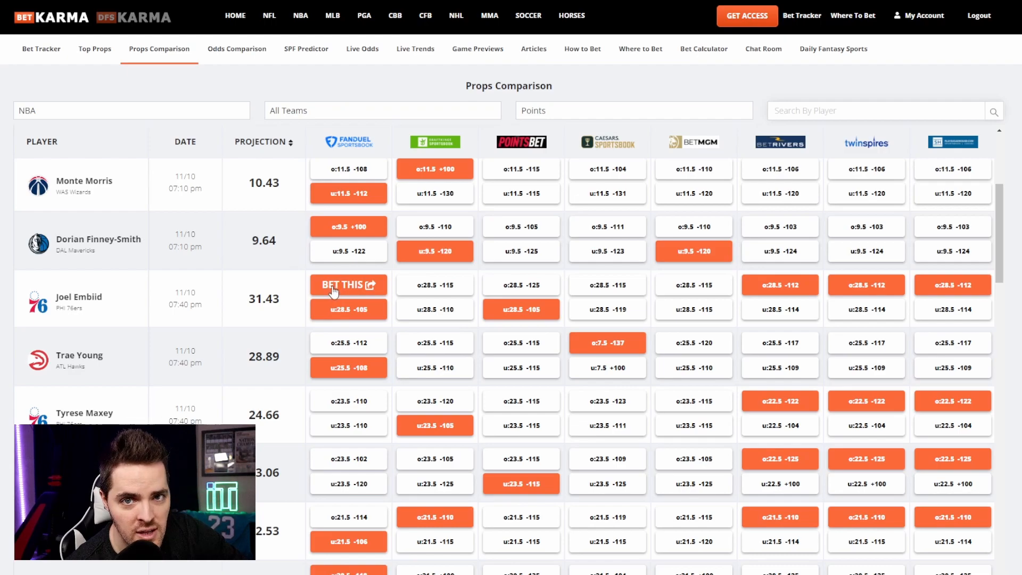
mouse_move(275, 281)
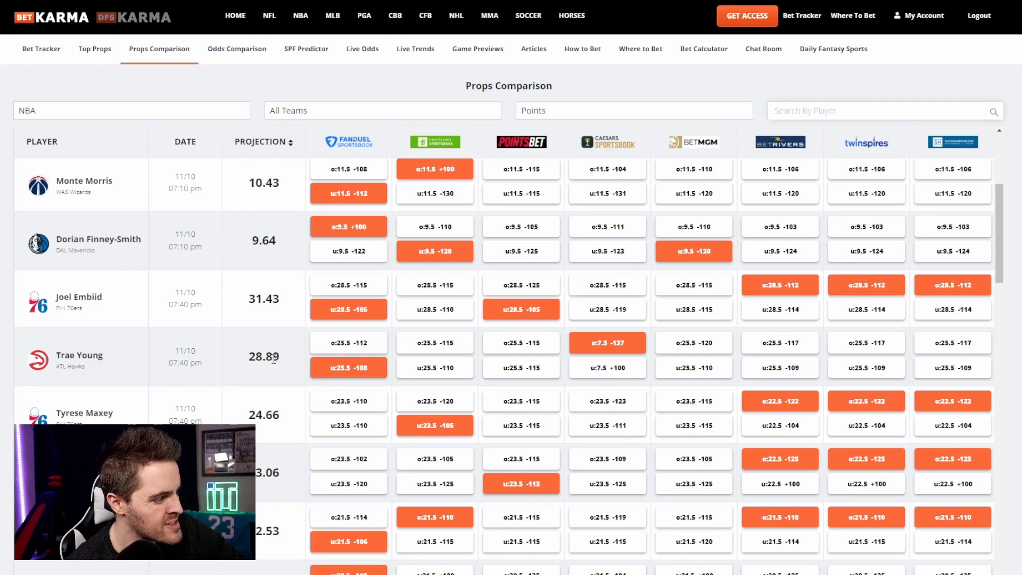
scroll(down, 3)
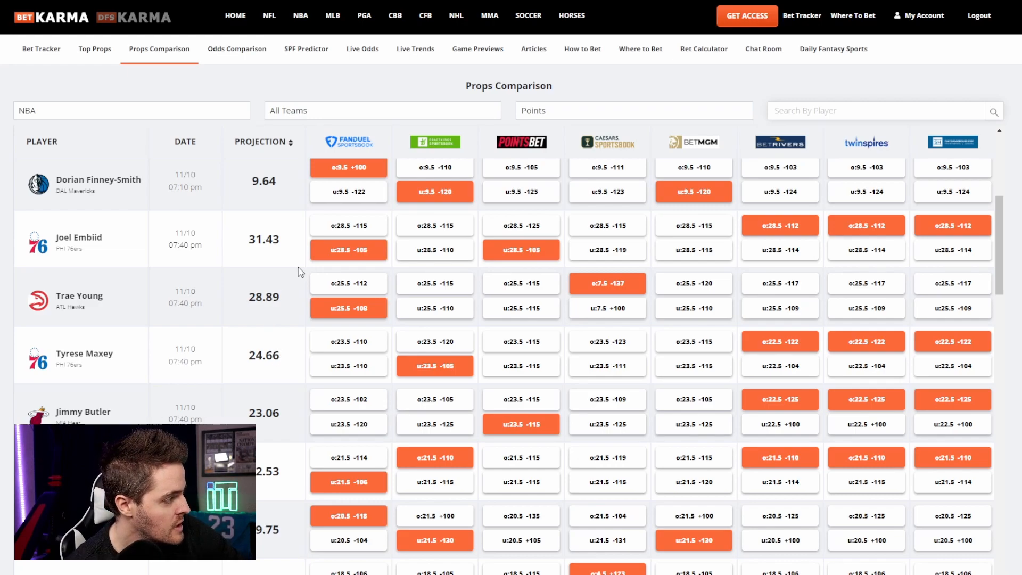
mouse_move(307, 264)
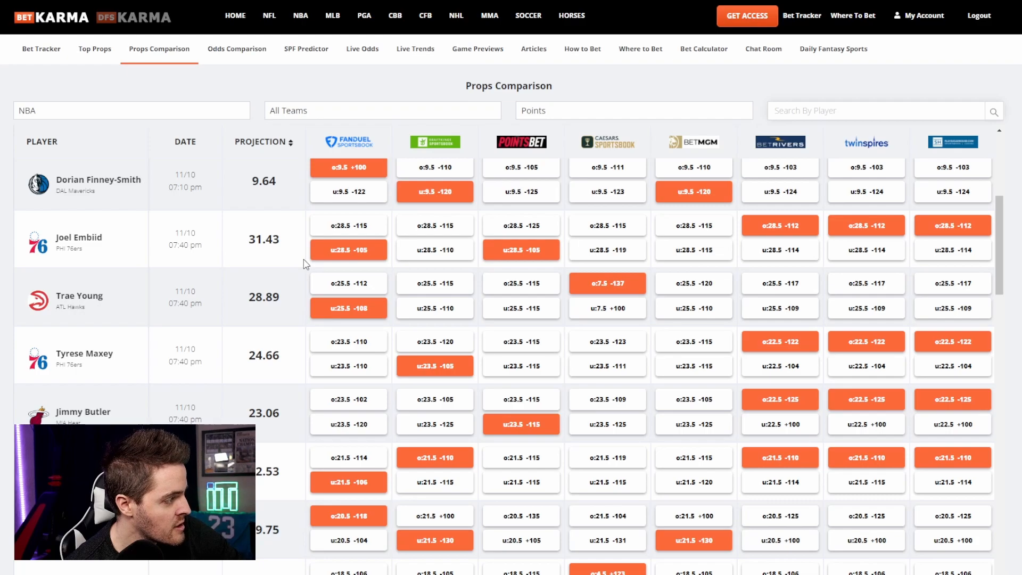
mouse_move(256, 371)
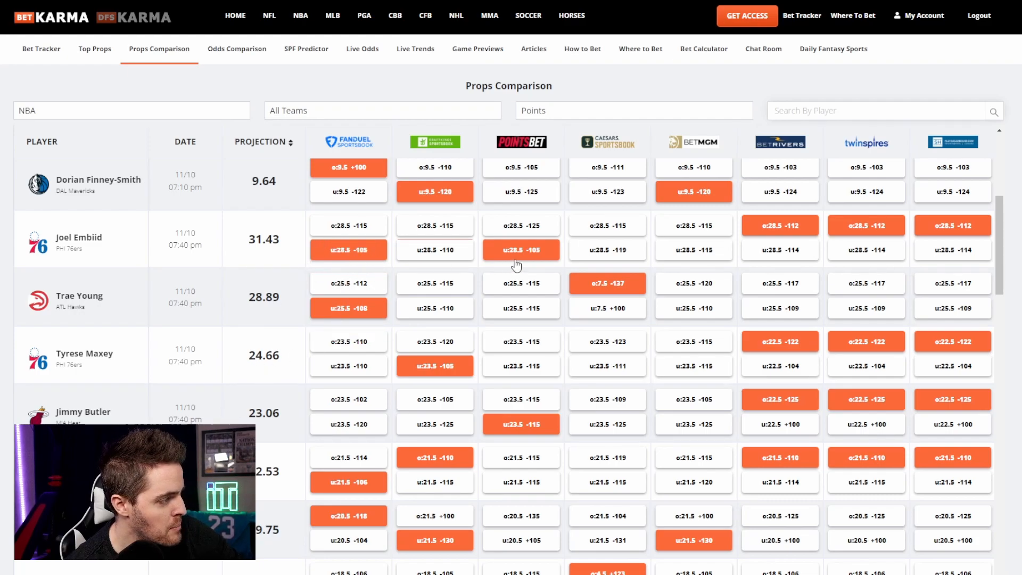
mouse_move(448, 270)
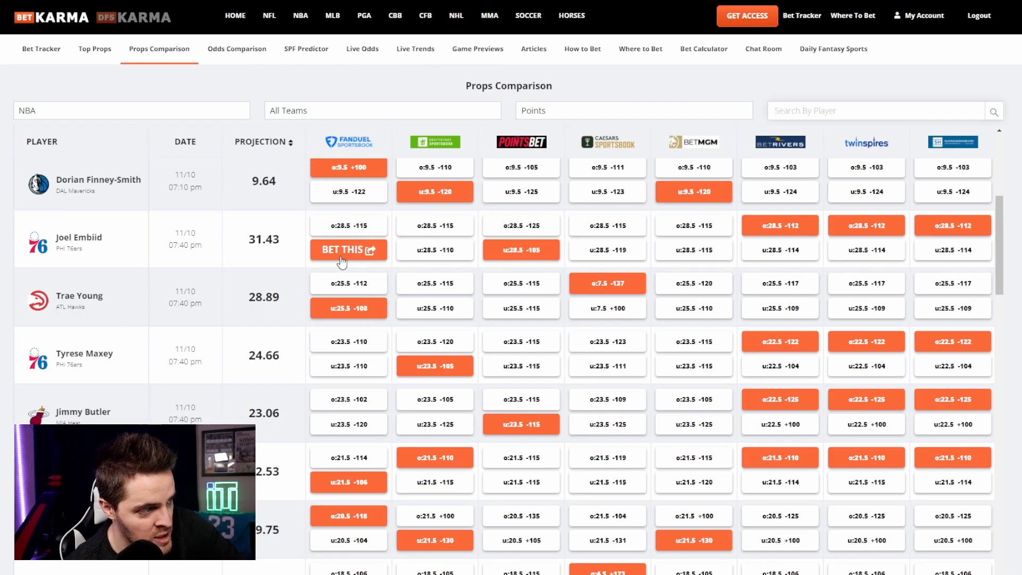
mouse_move(520, 250)
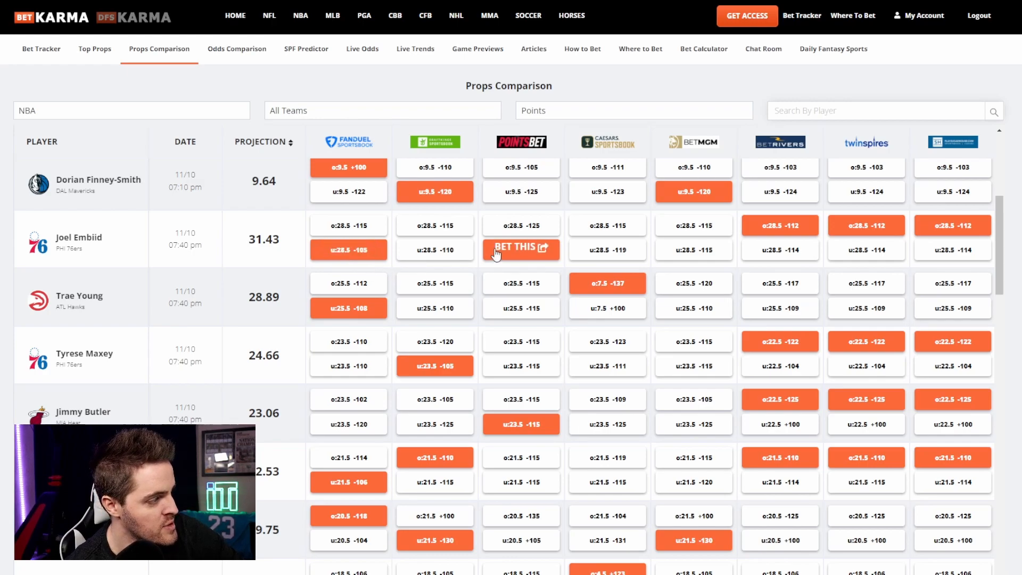
mouse_move(624, 261)
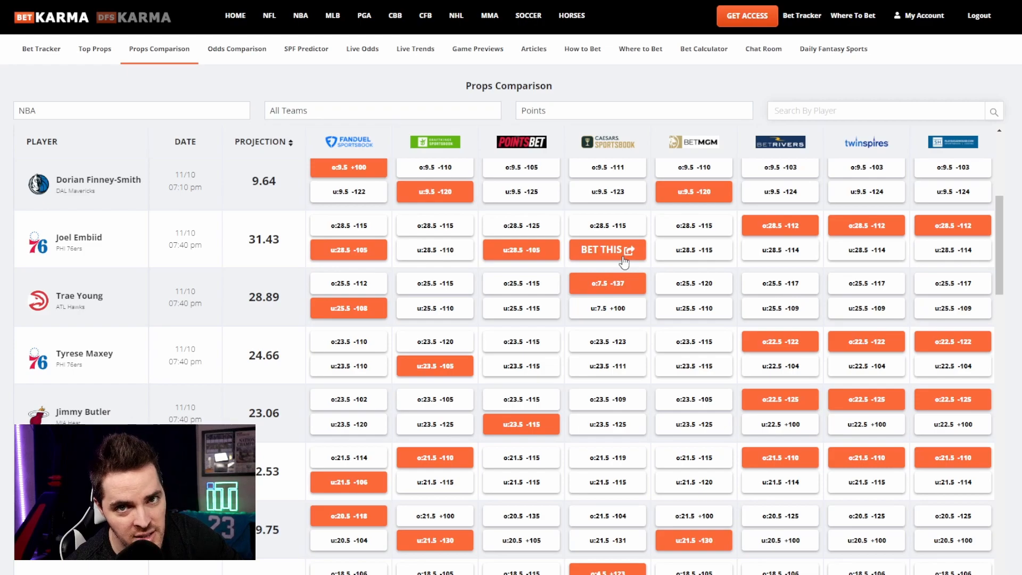
mouse_move(562, 261)
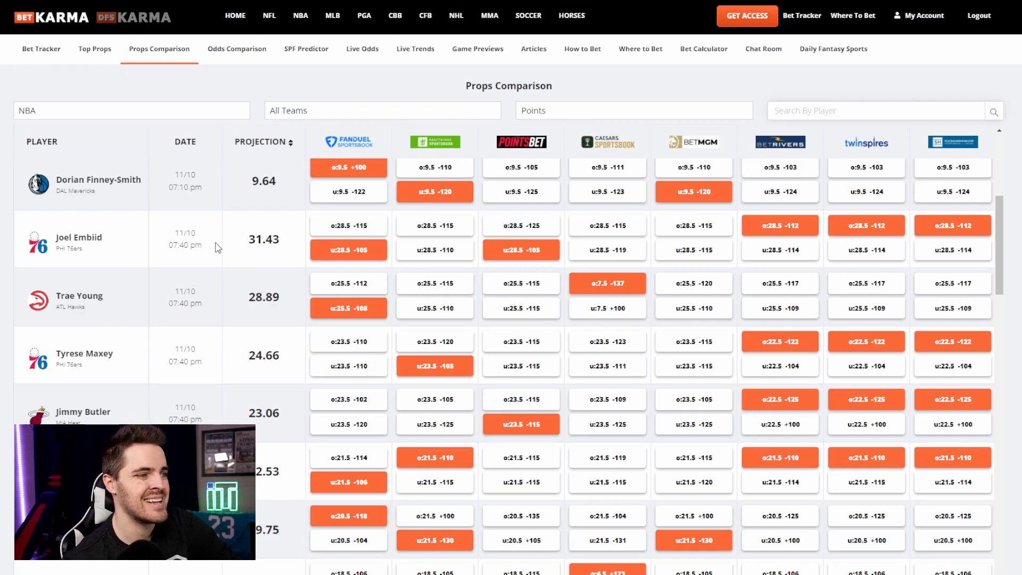
click(131, 110)
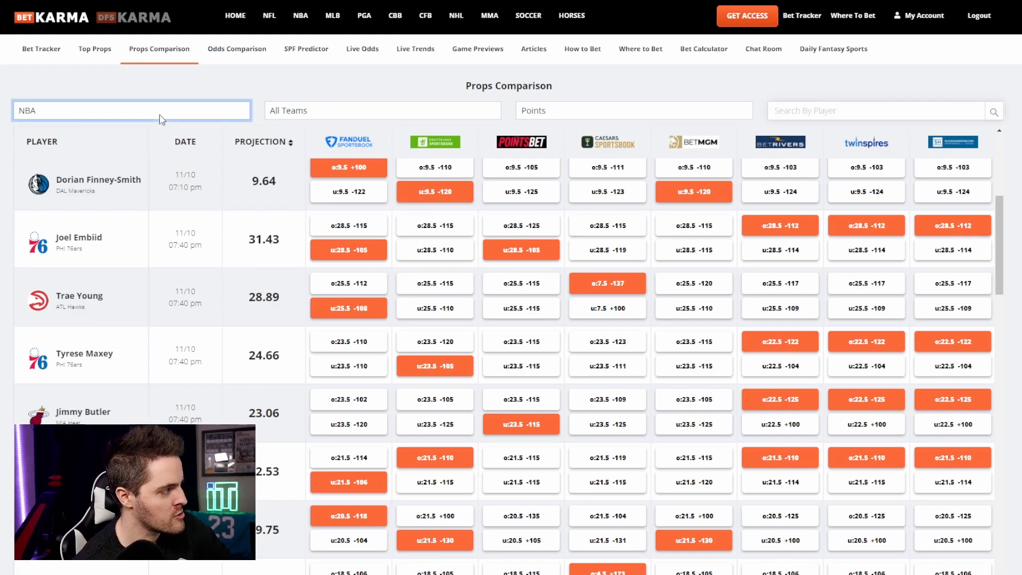